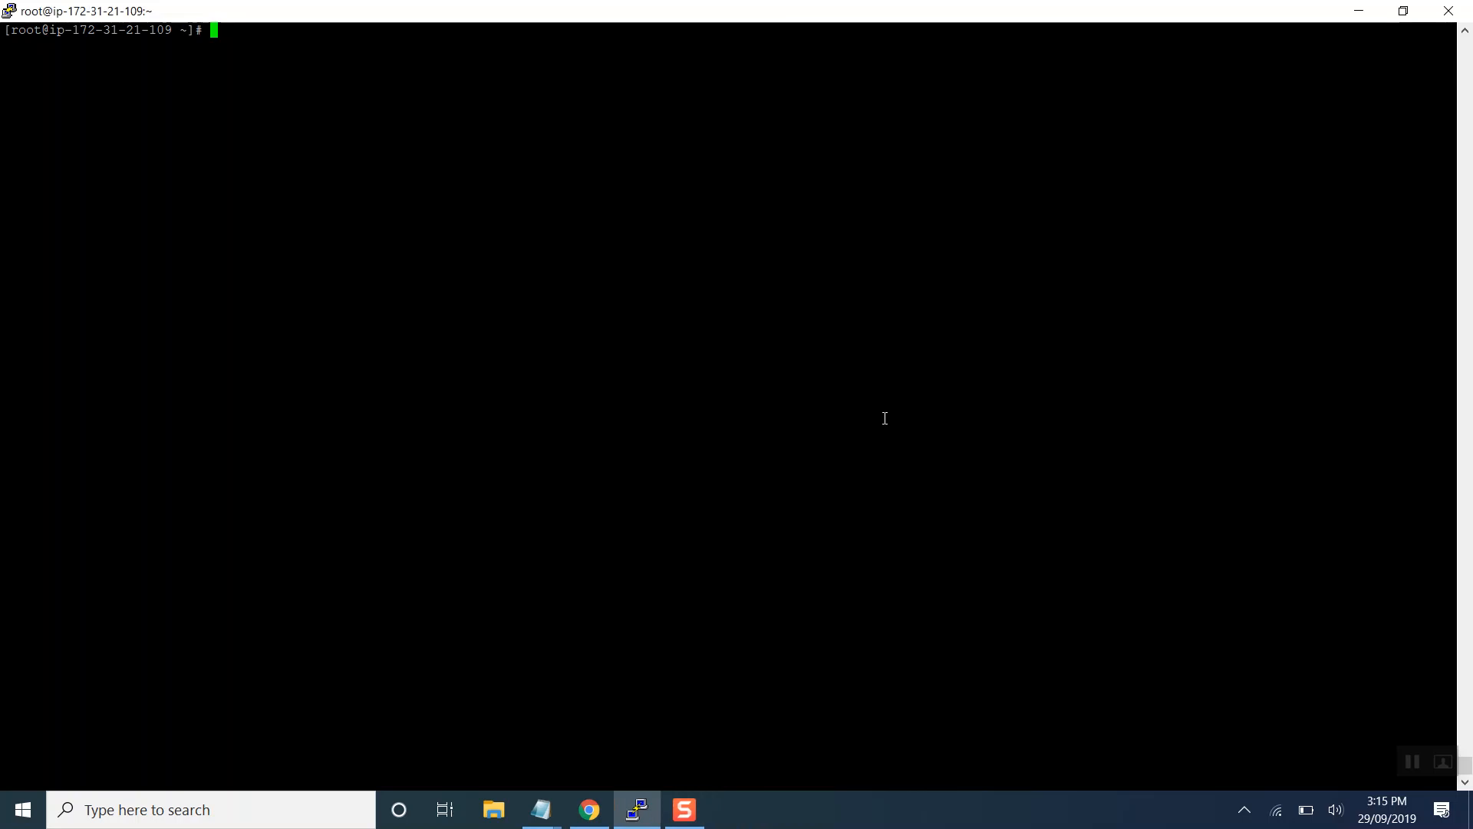
- Run cat /etc/redhat-release to confirm Red Hat Enterprise Linux 8.0 (Ootpa)
type("cat")
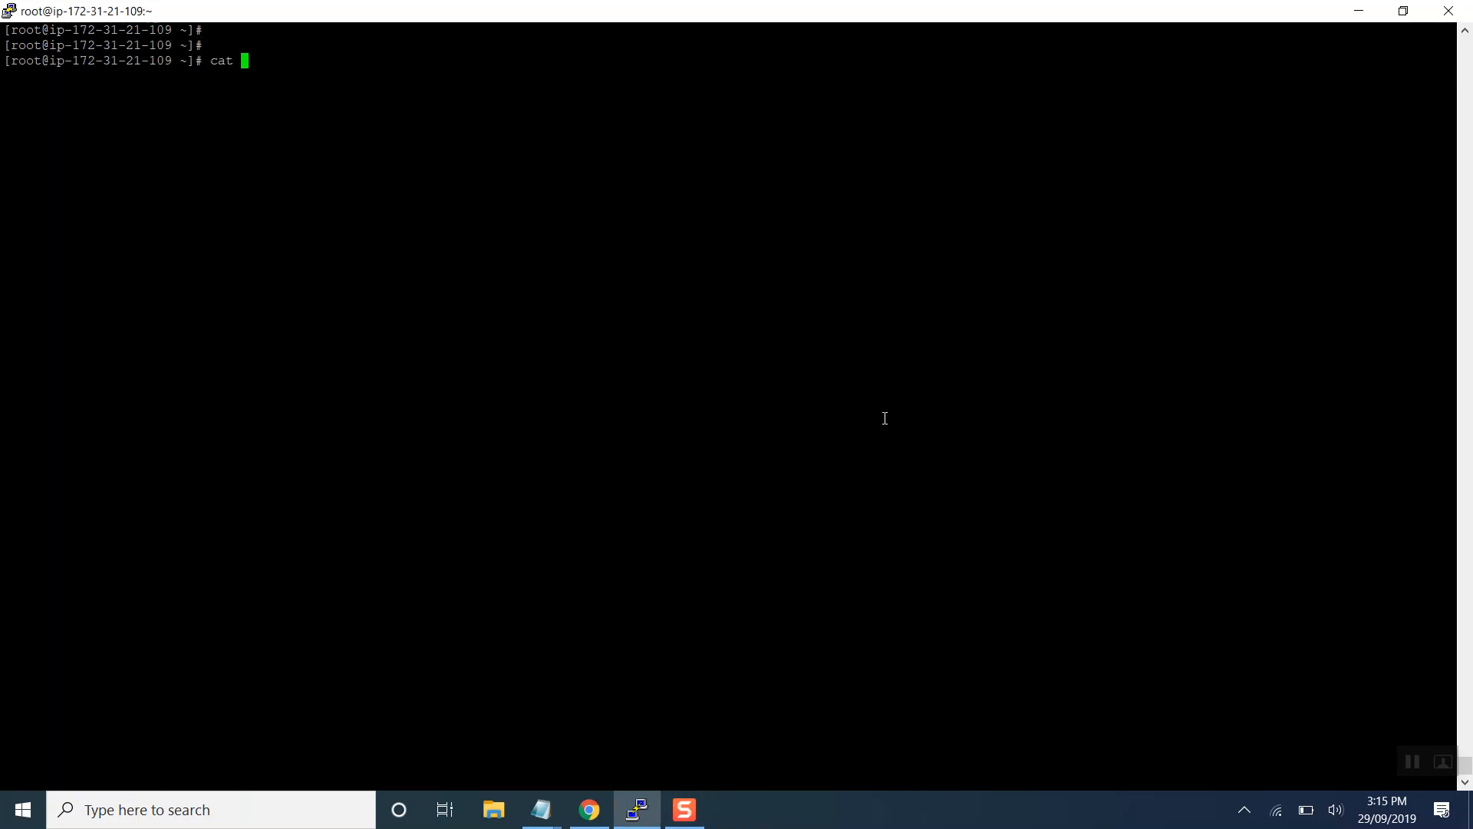
type("/etc/redhat-release")
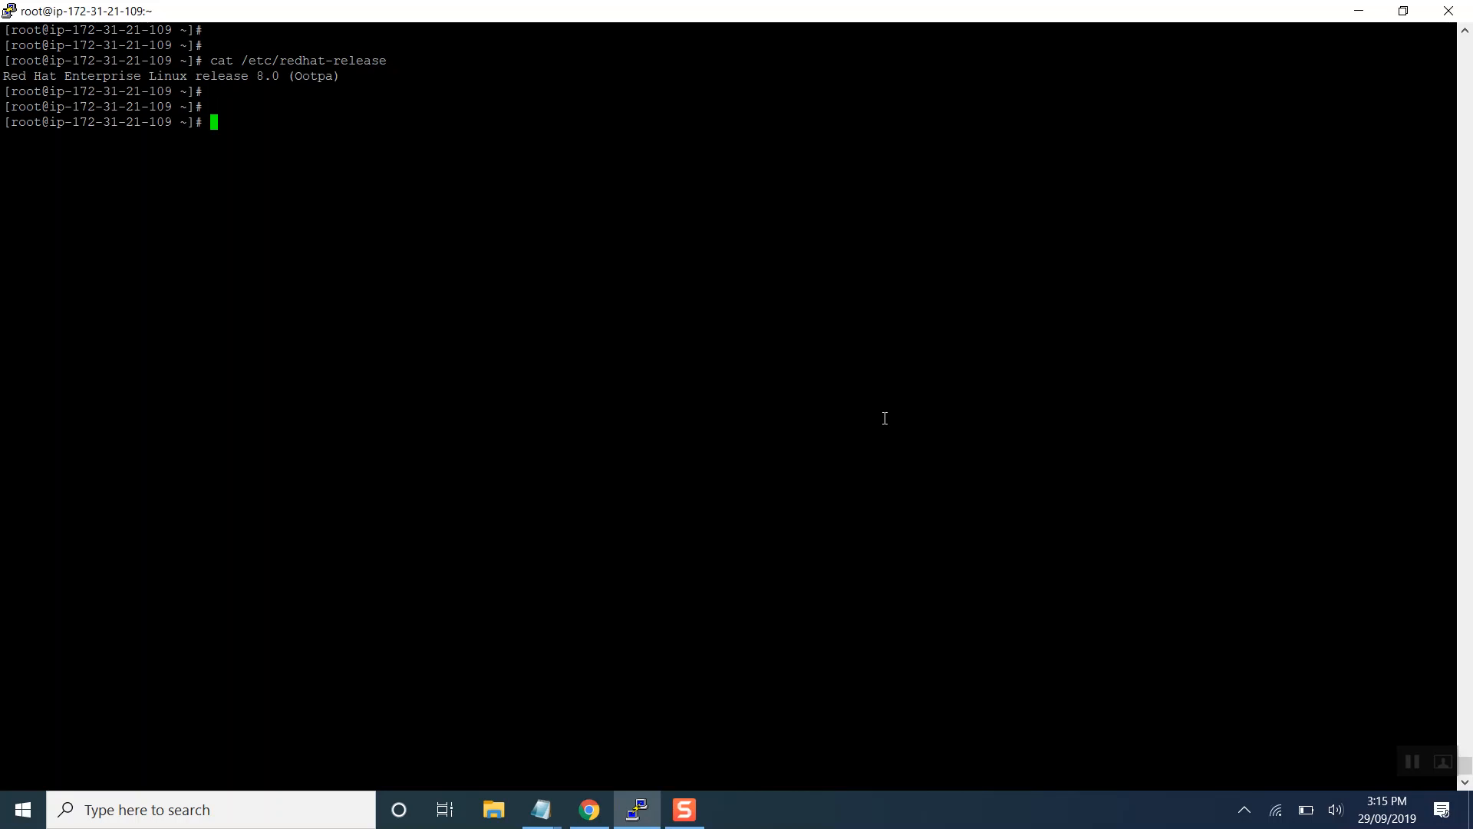
key("enter")
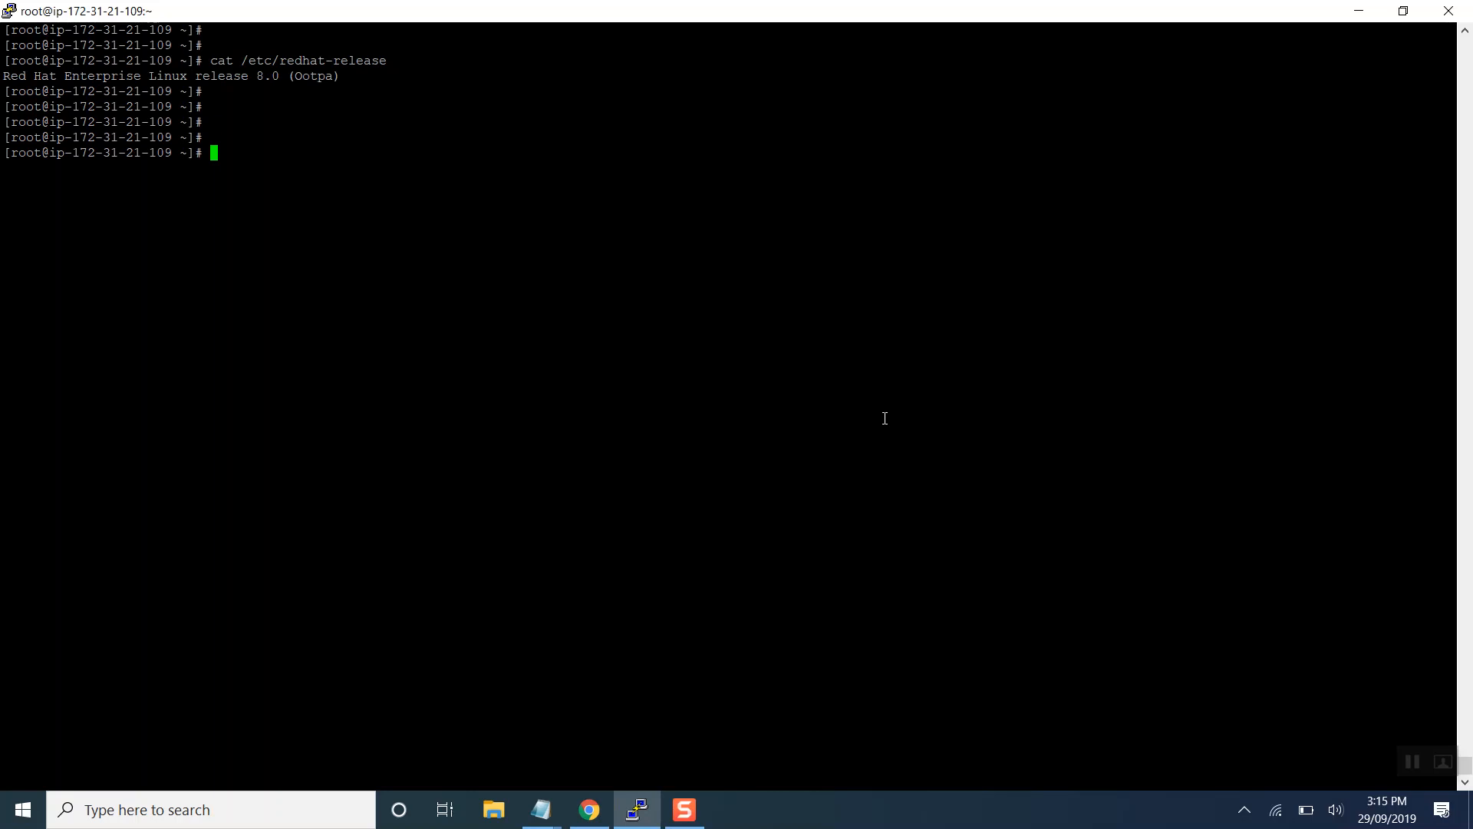
- Run sudo yum install python -y, then sudo yum install python2 -y after the no-match error
type("sudo")
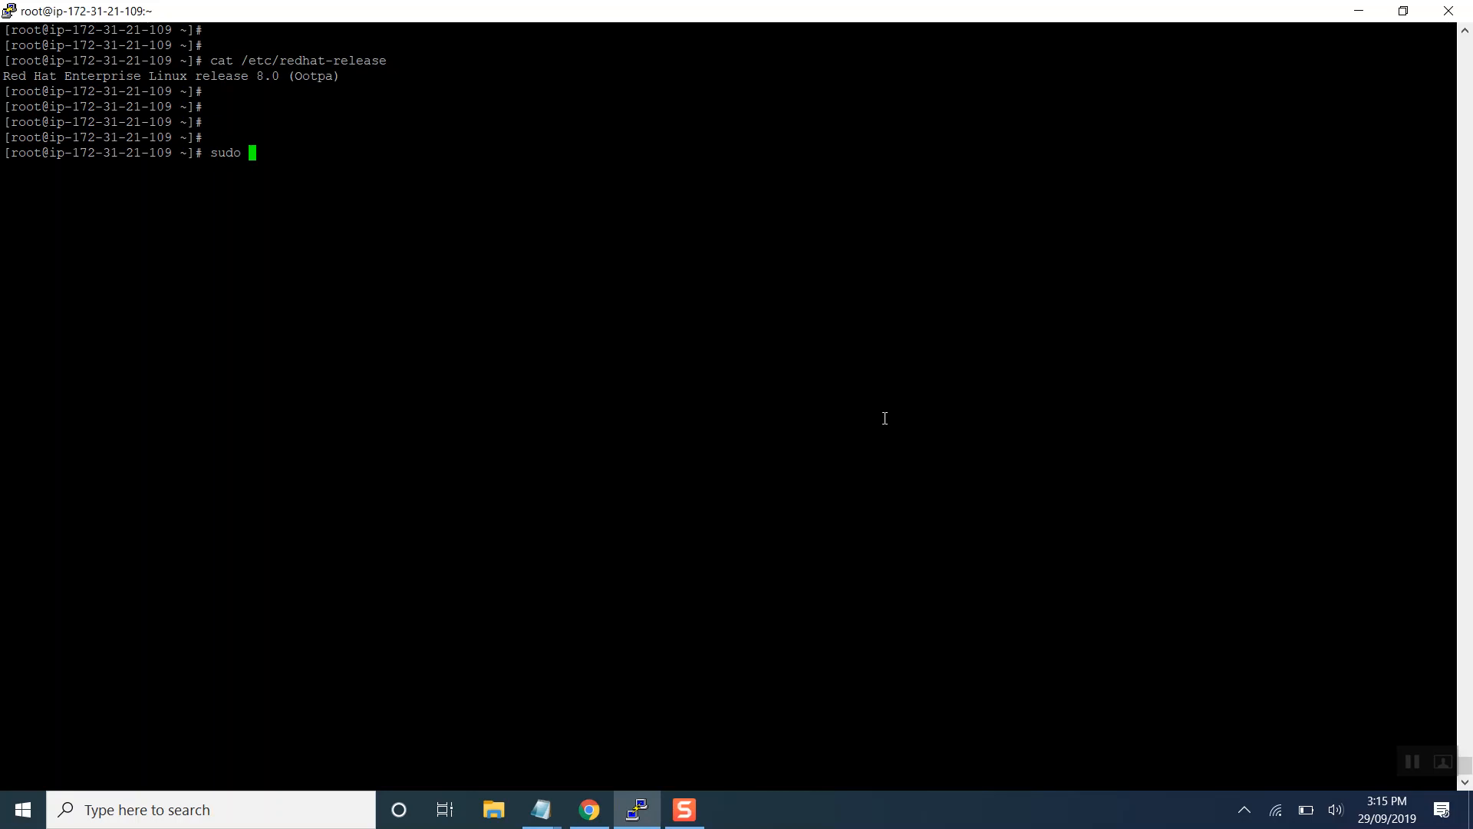
type("yum")
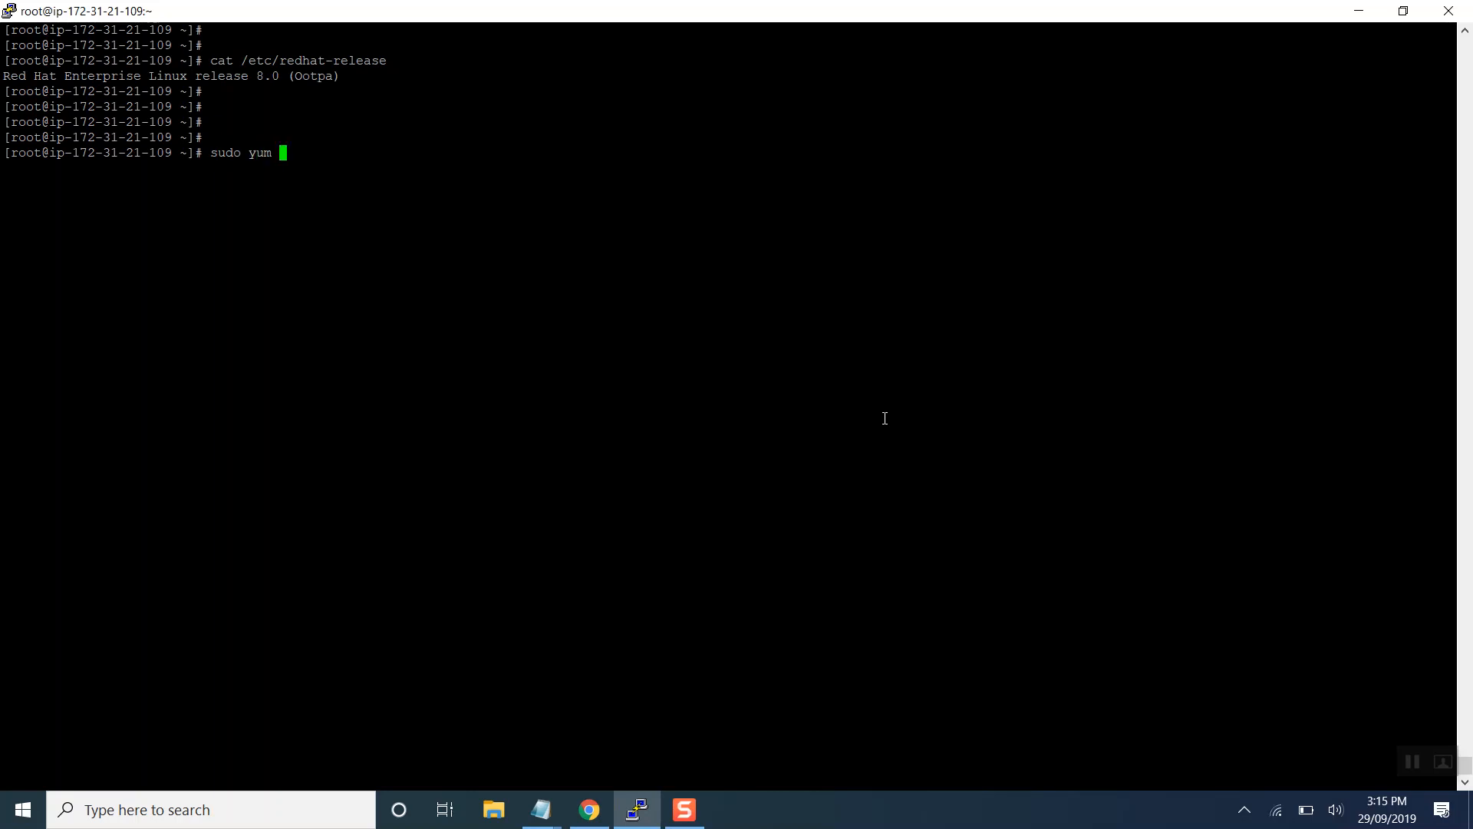
type("install python -y")
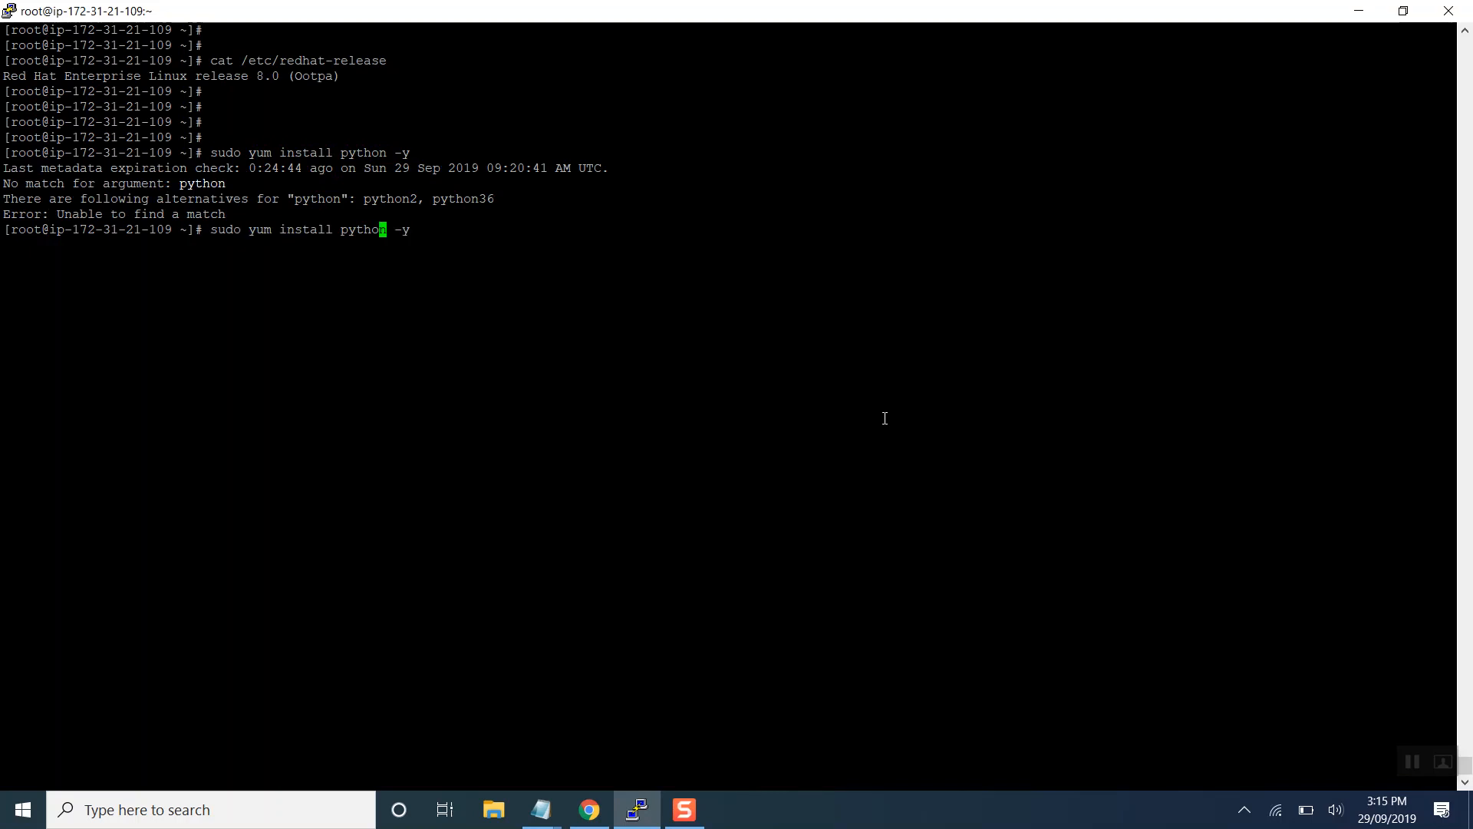
type("2")
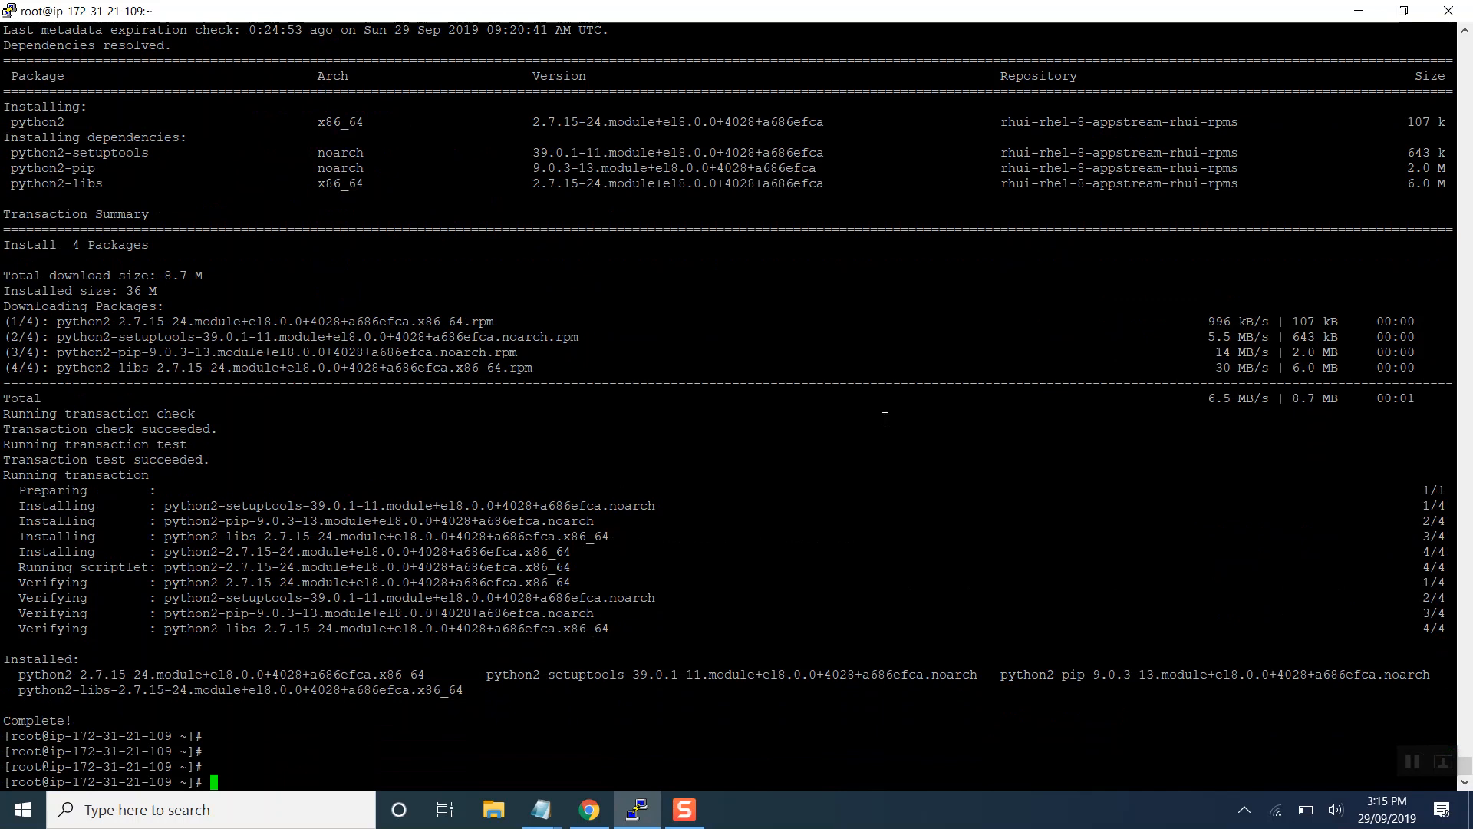
type("yum")
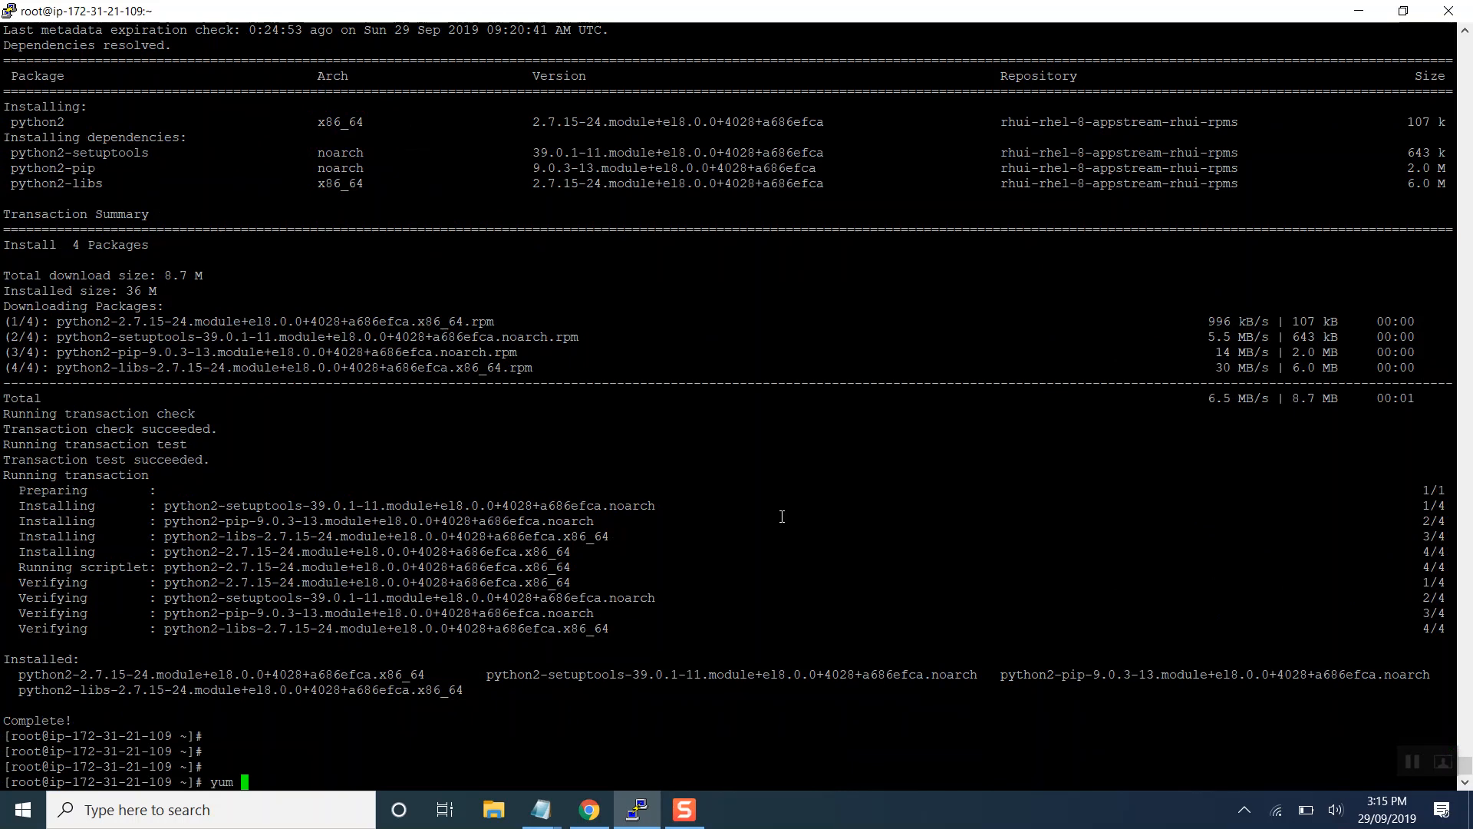
- Run yum --version showing 4.0.9 and point out the dnf package in the output
type("-vve")
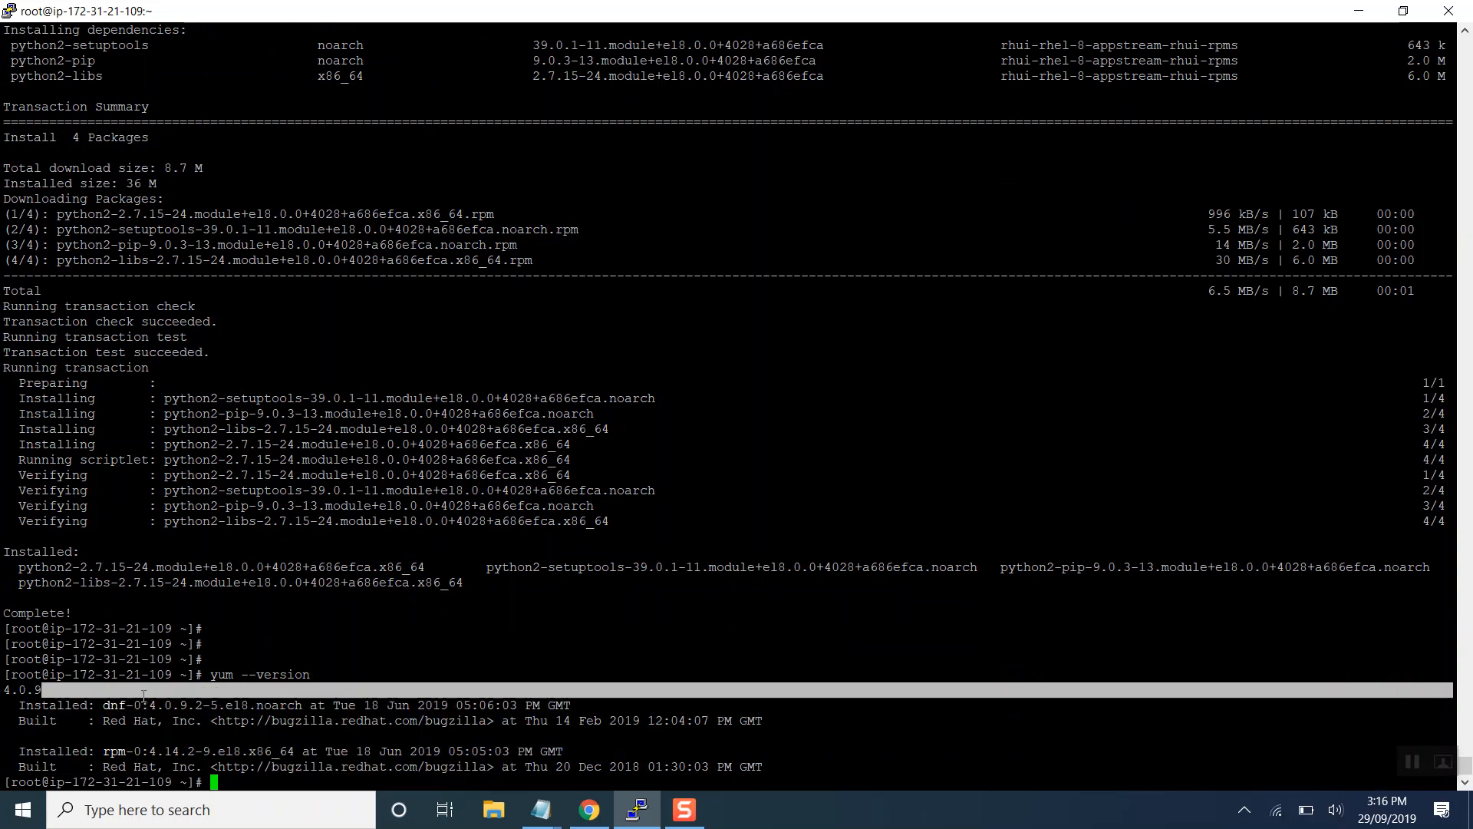
double_click(120, 705)
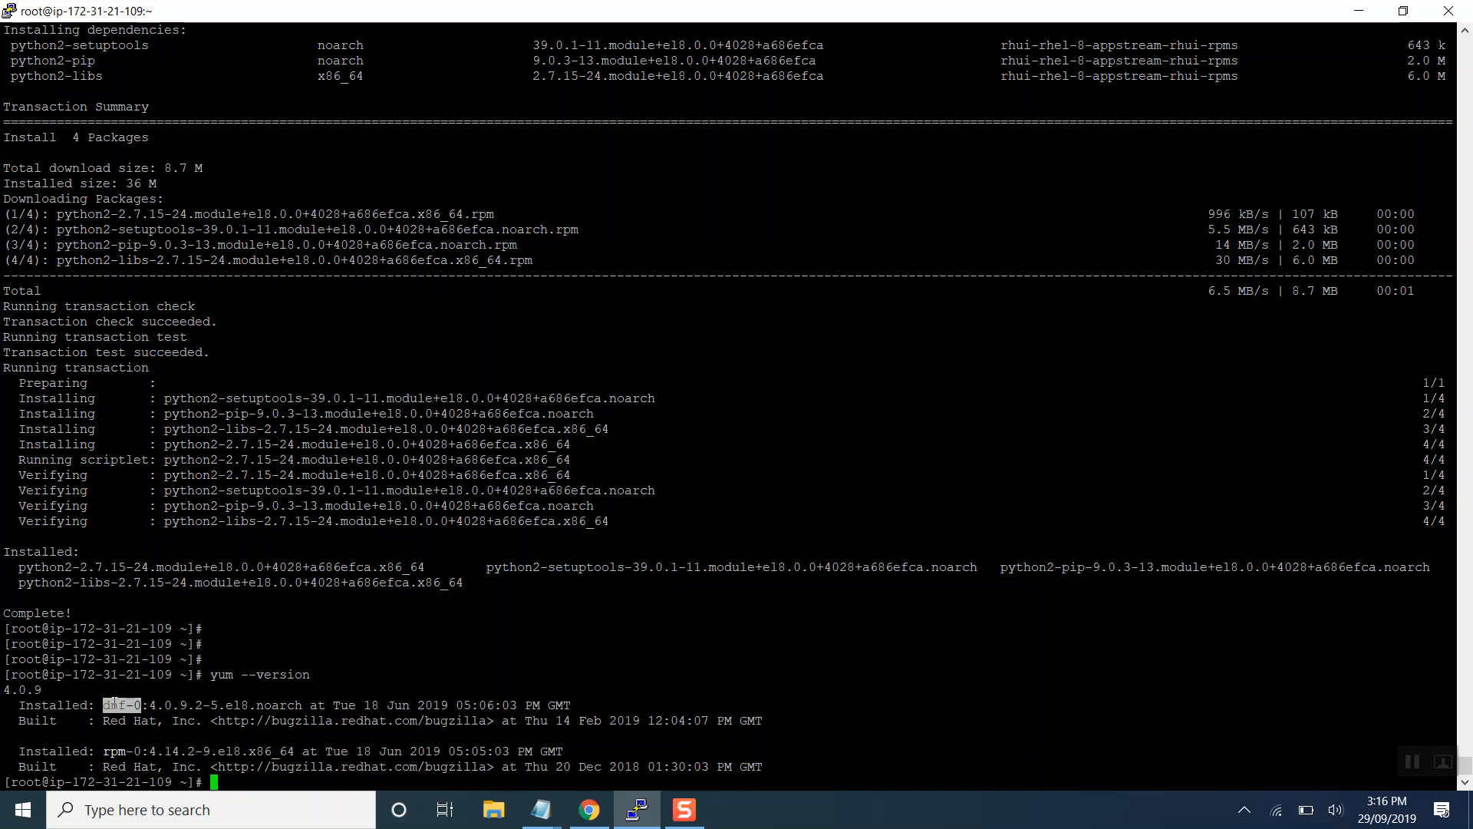
type("yum --version")
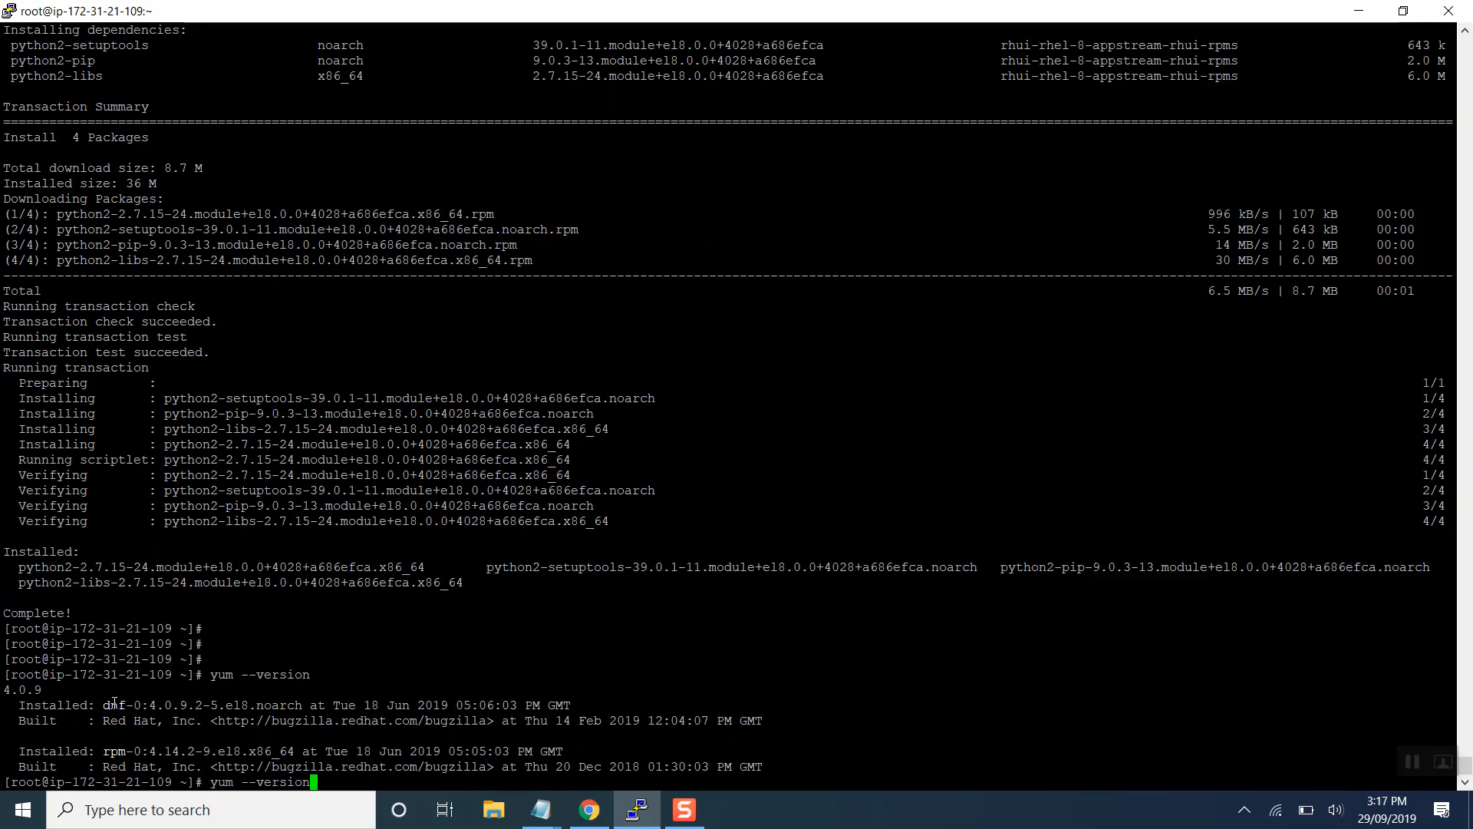
type("sudo yum install python -y^C")
type("dnf")
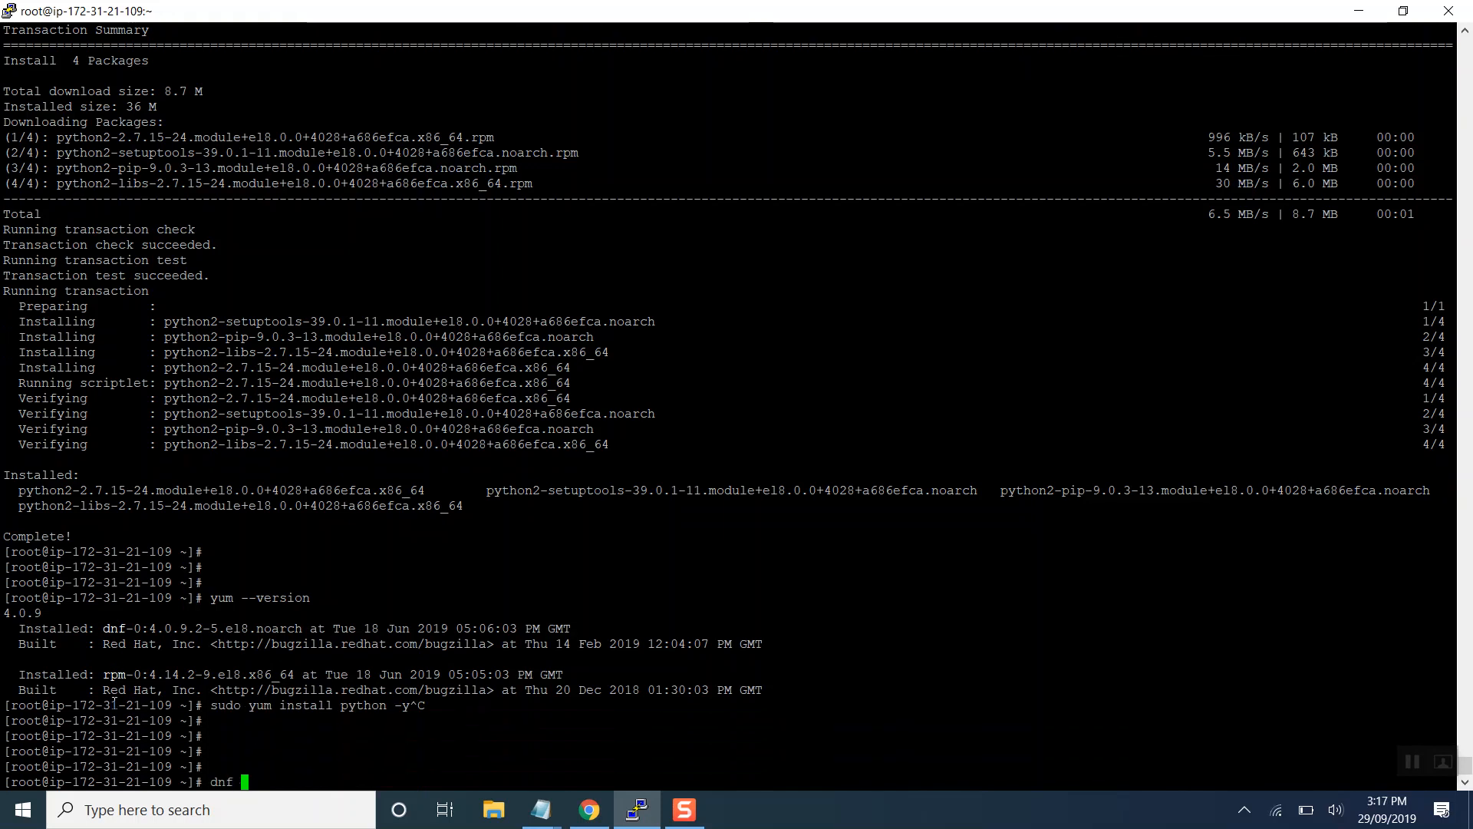
- Run dnf --version, which also reports 4.0.9 with the same dnf and rpm packages
type("--version")
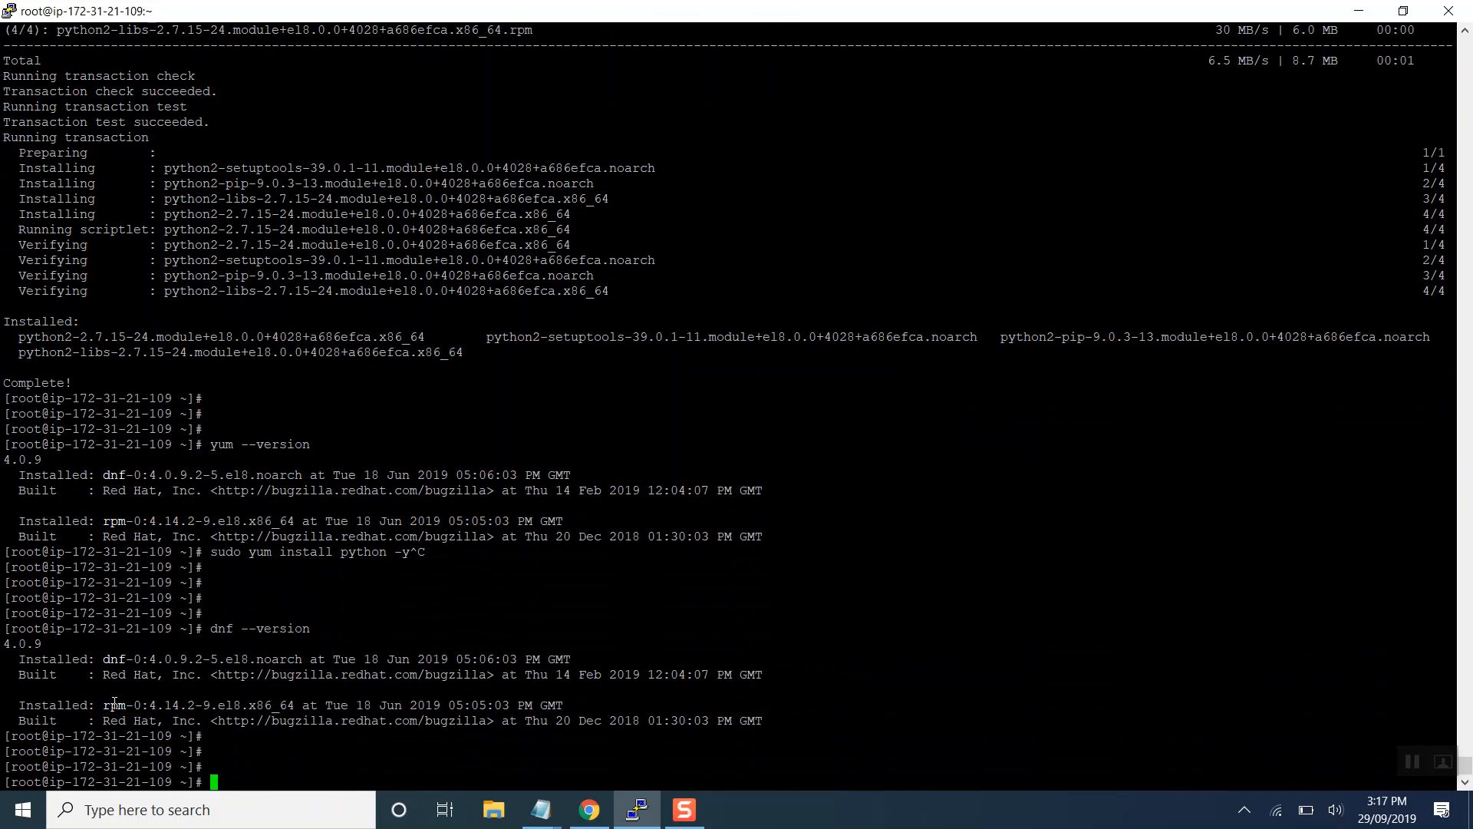
type("dnf")
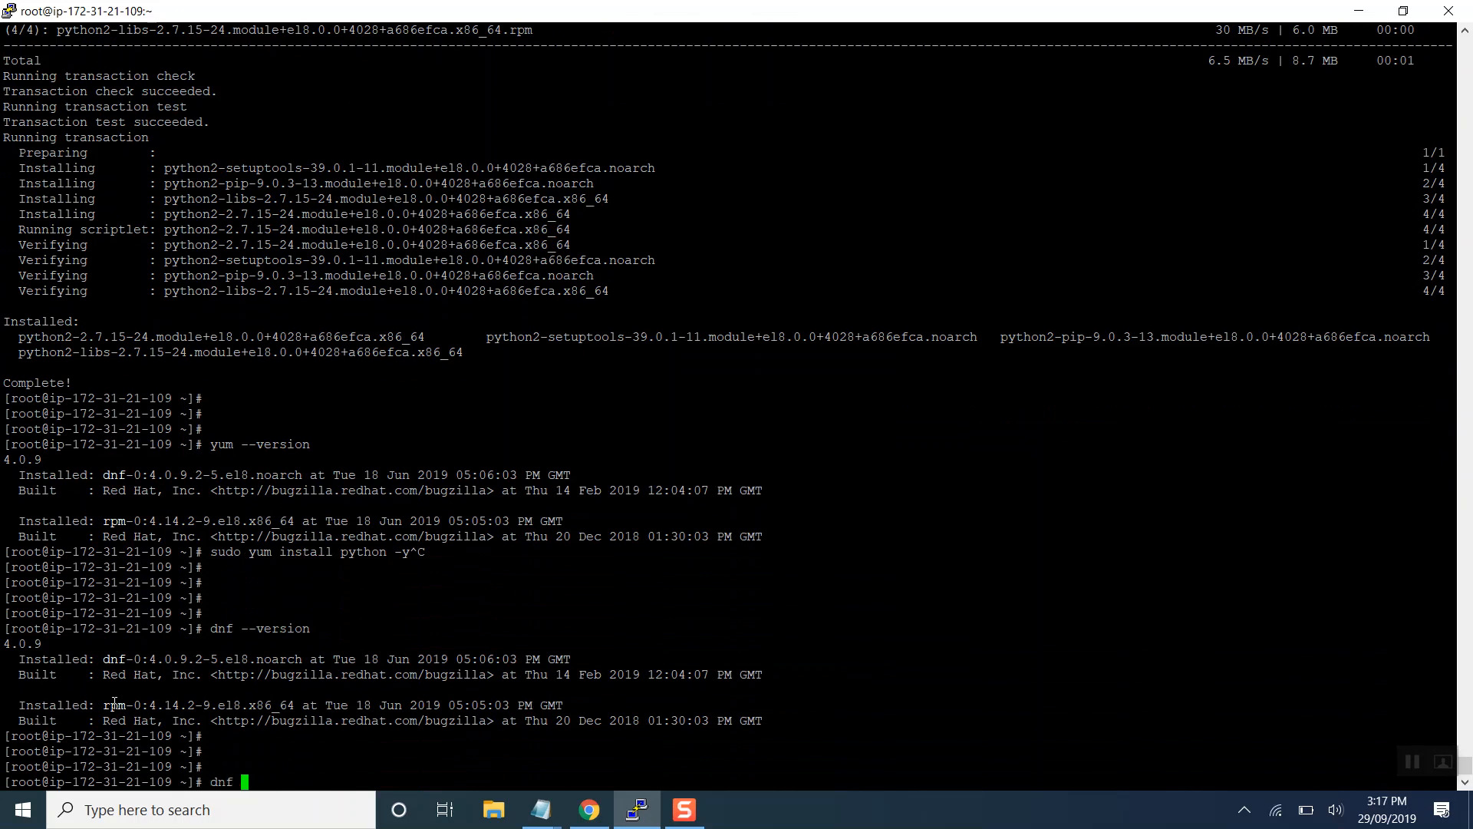
- Run dnf remove python2 -y, removing python2 with its libs, pip and setuptools
type("remove")
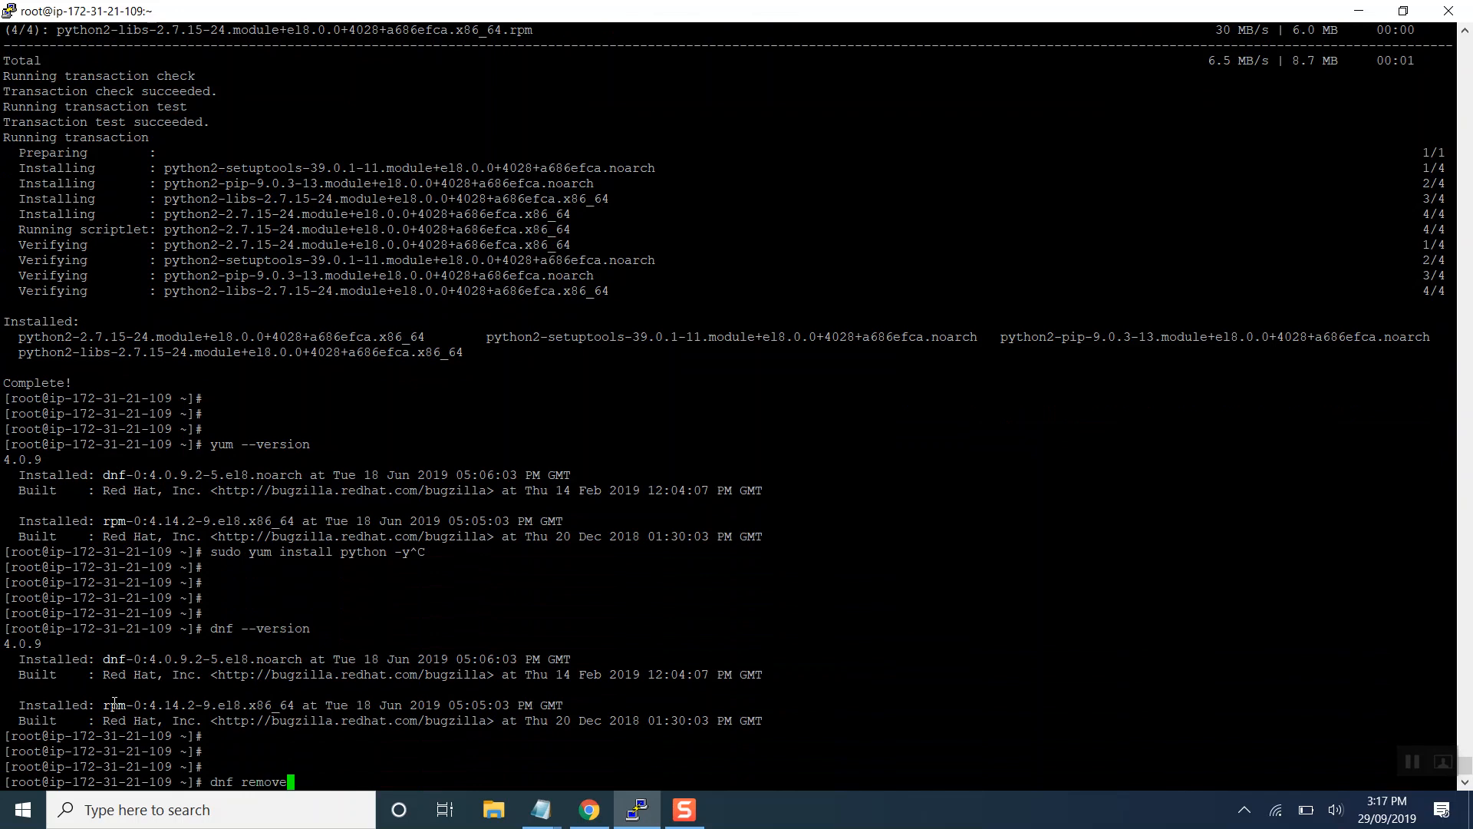
type("pyt")
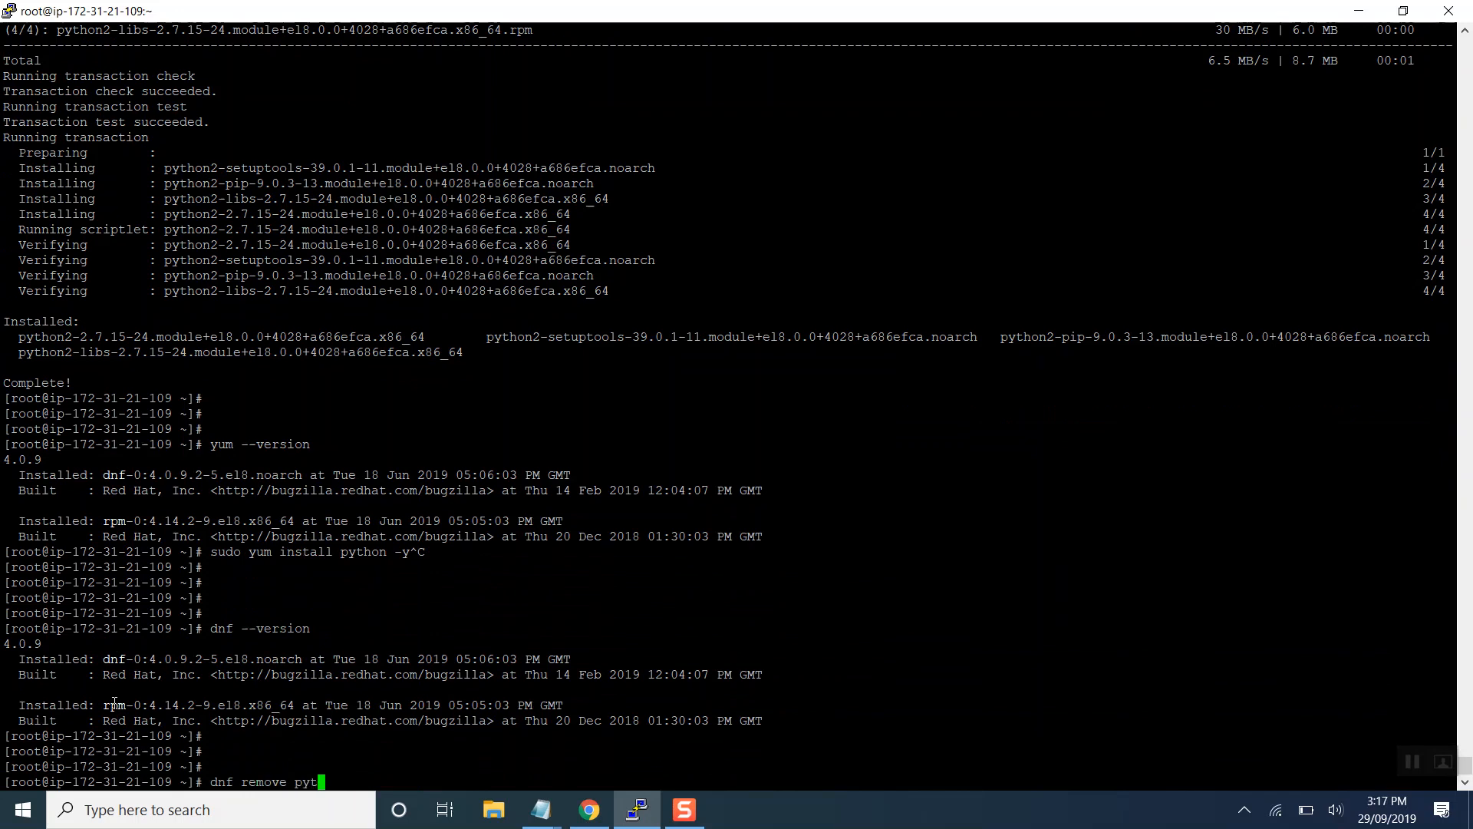
type("hon2")
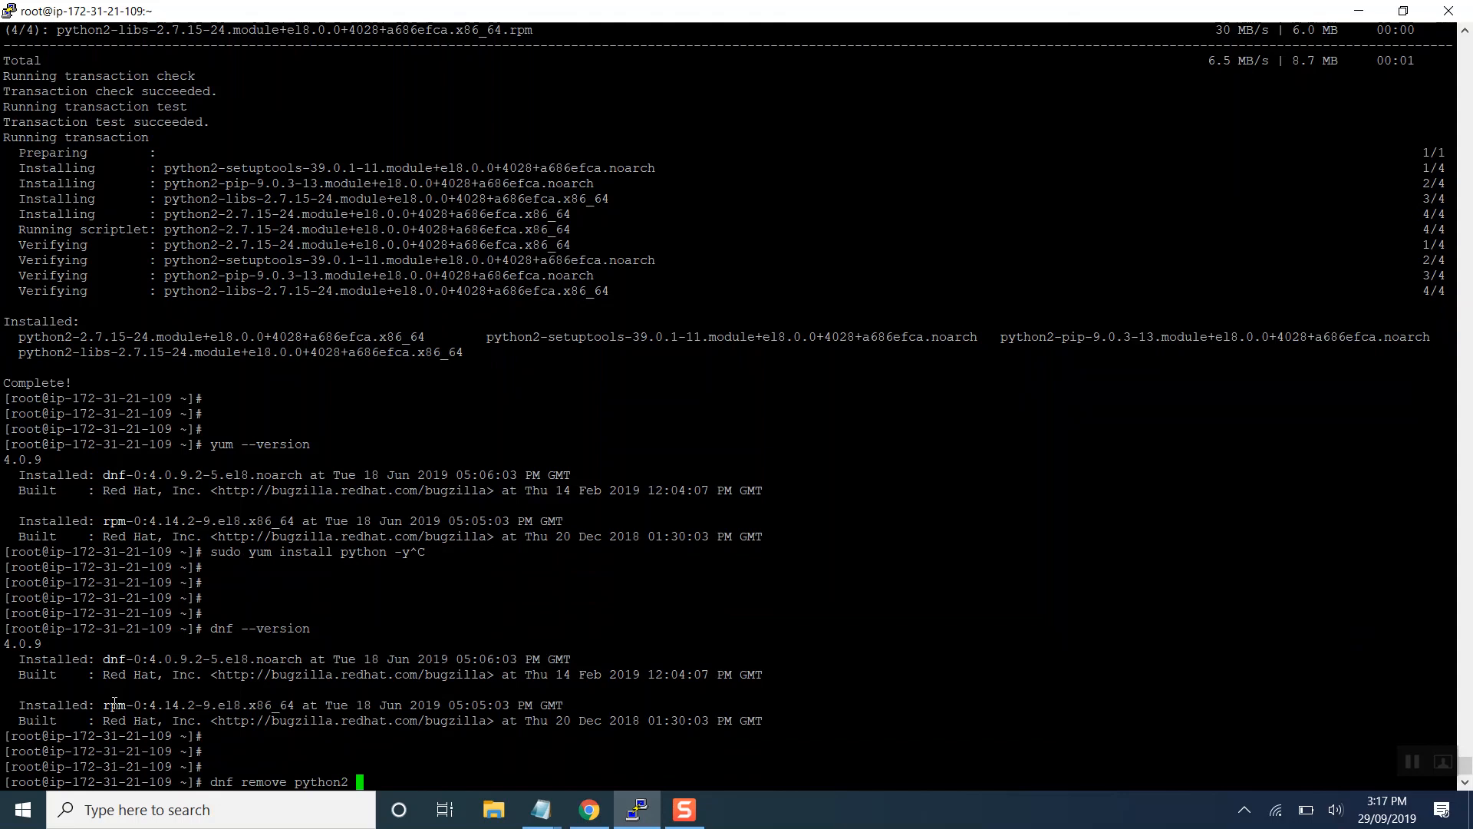
key("Return")
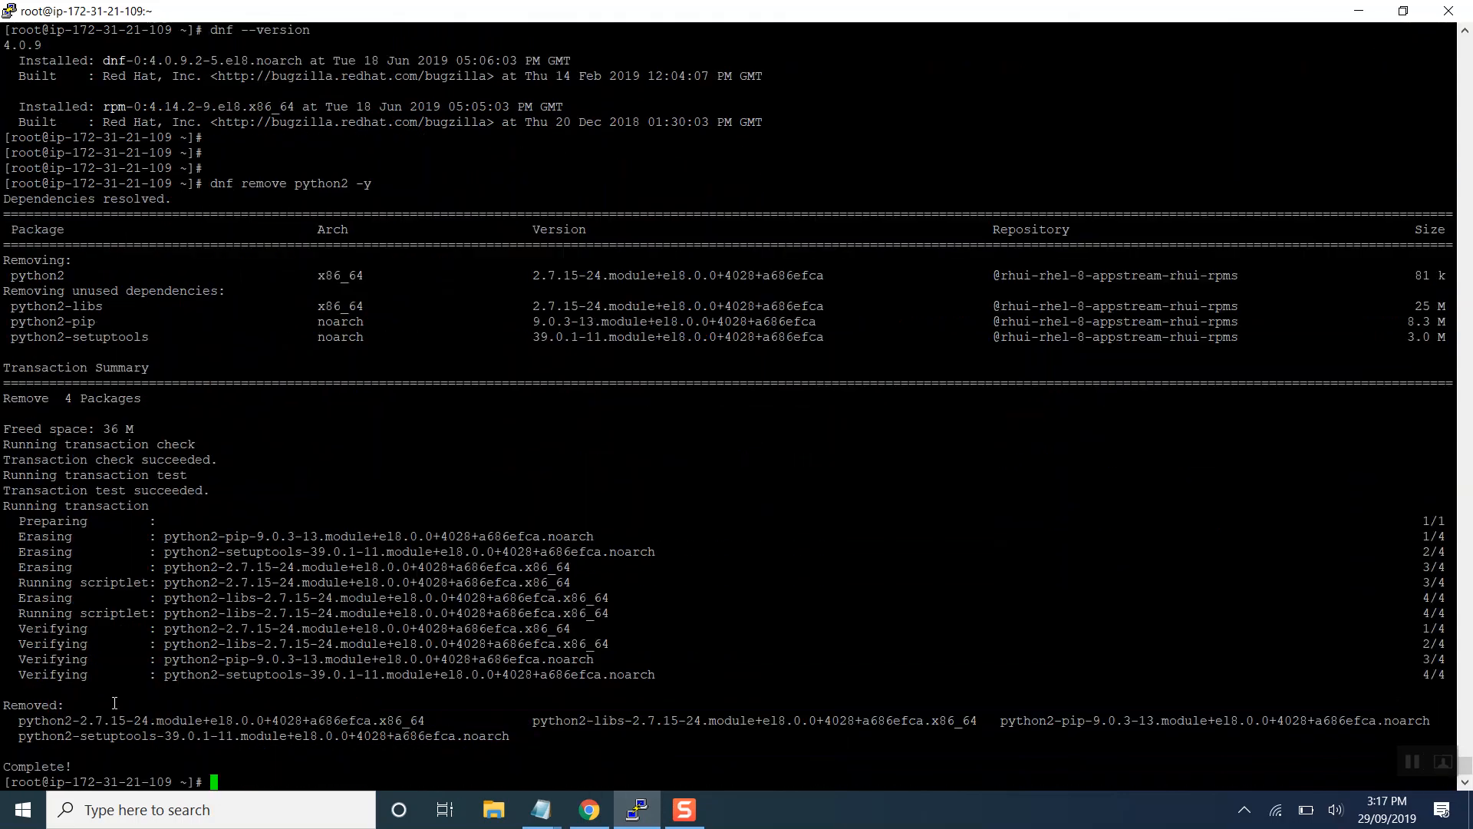
key("Return")
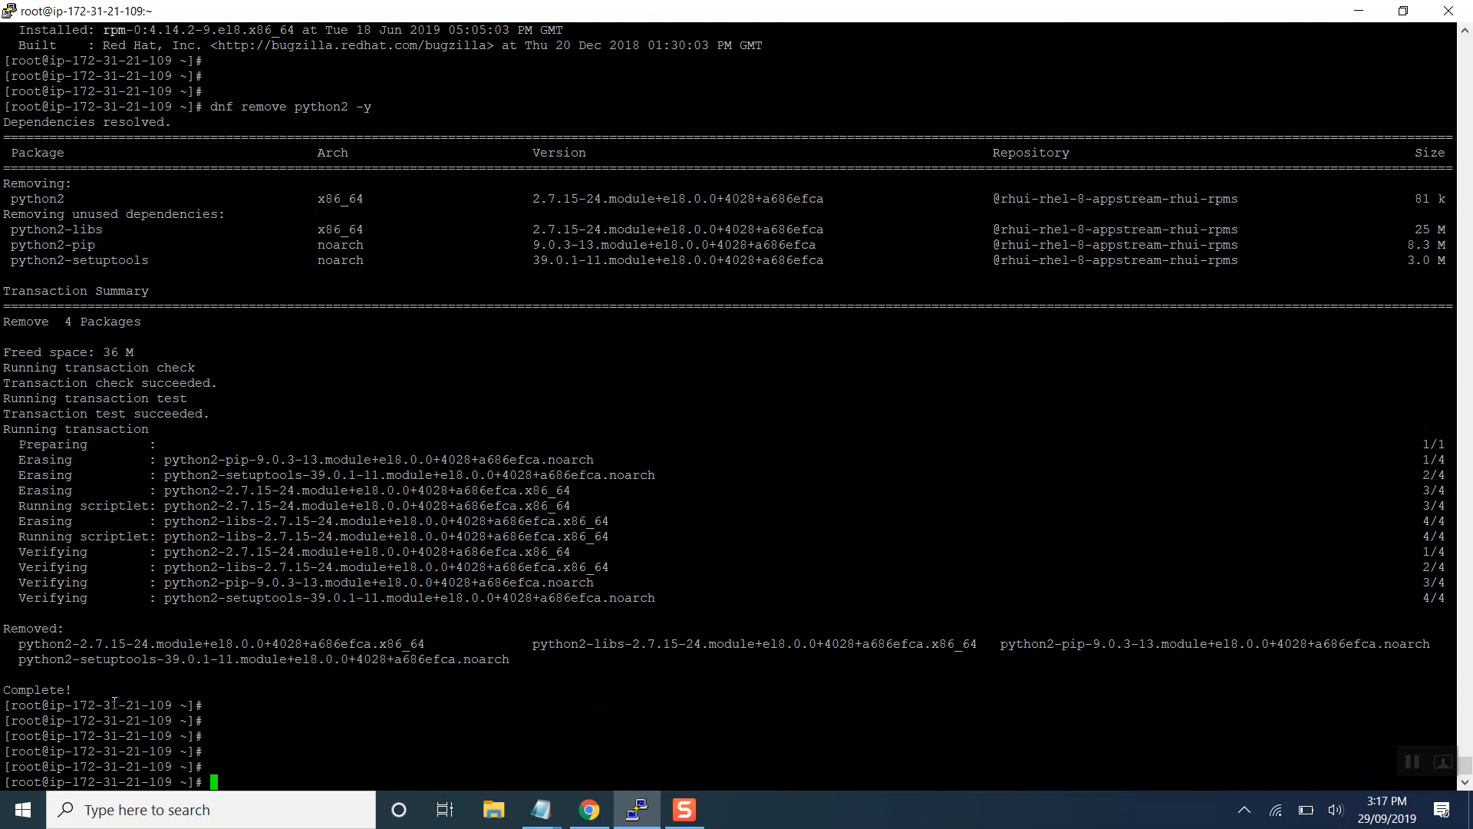
type("d")
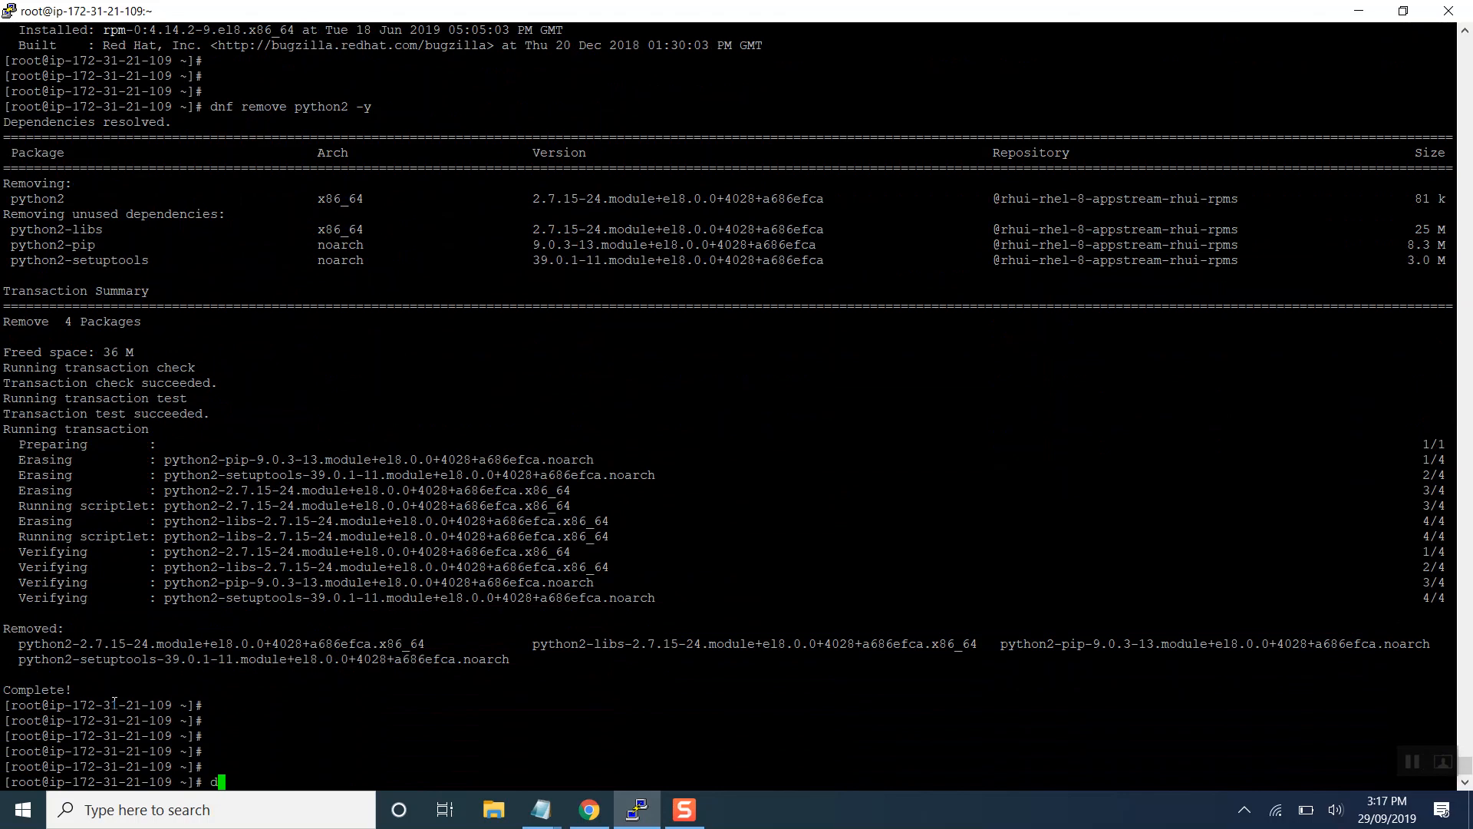
- Run dnf install python2 -y, launch the Python 2.7.15 shell with python2, then quit()
type("nf install py")
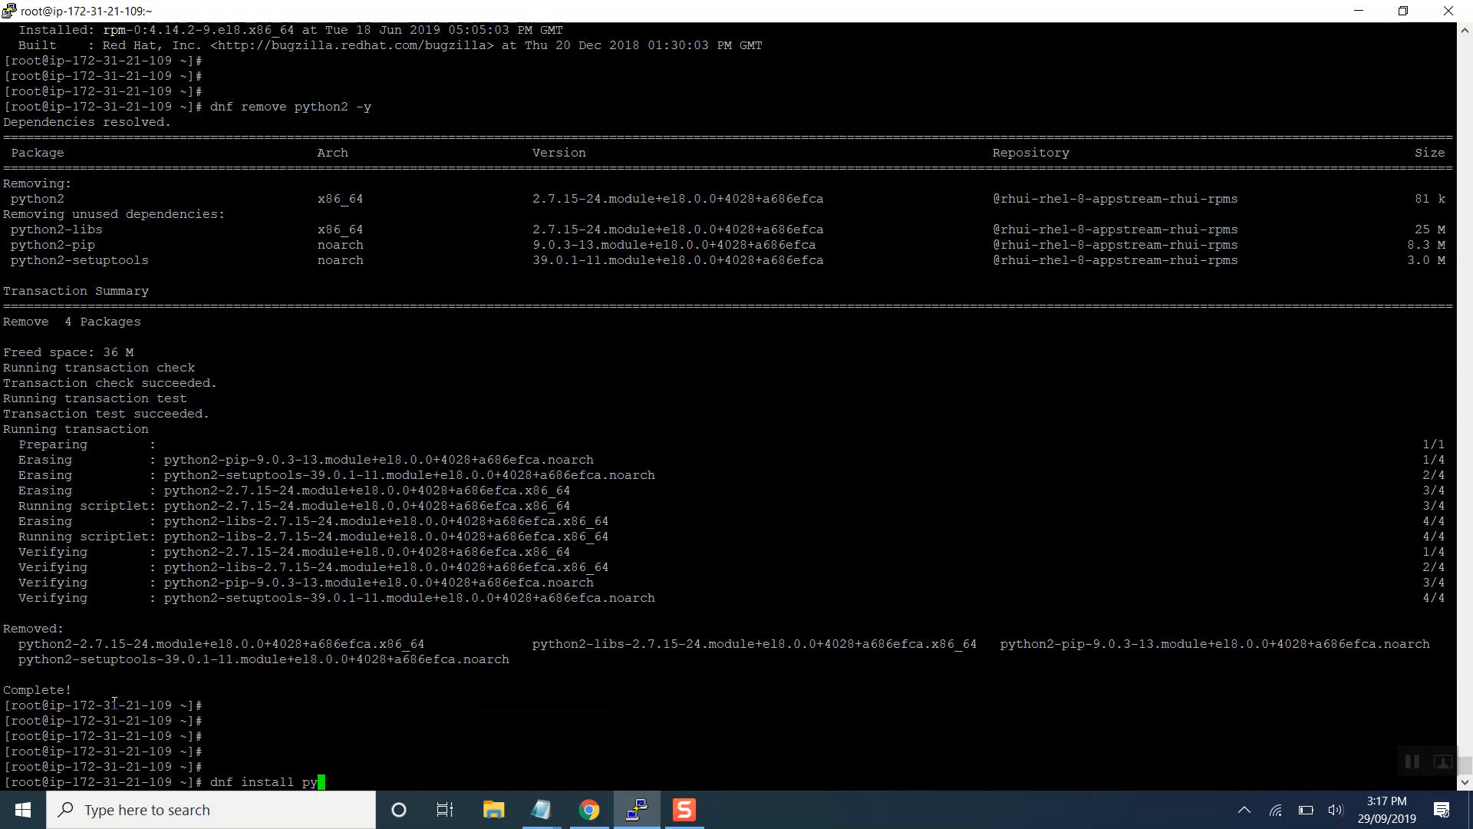
type("tho")
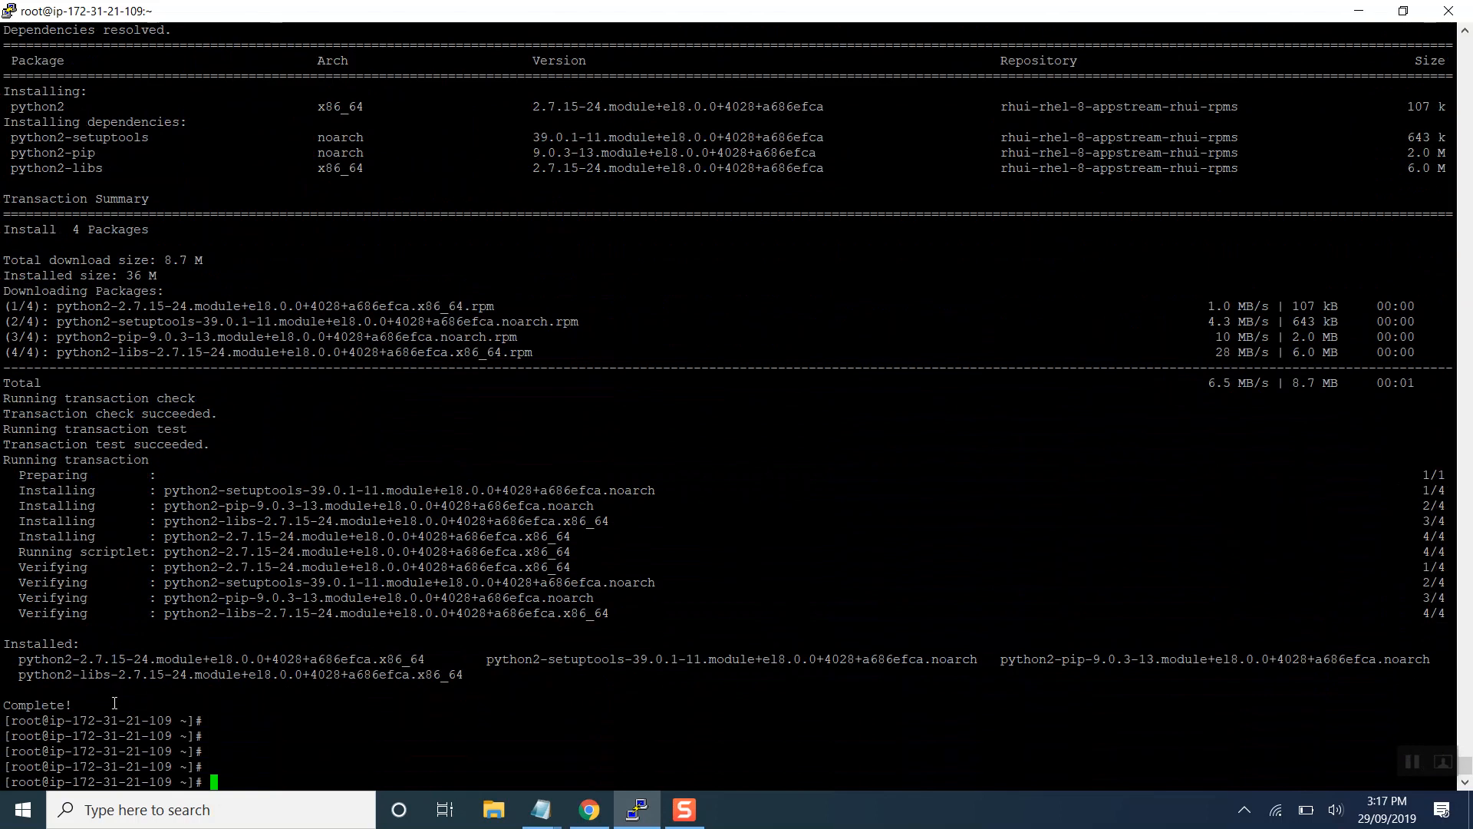
type("python2")
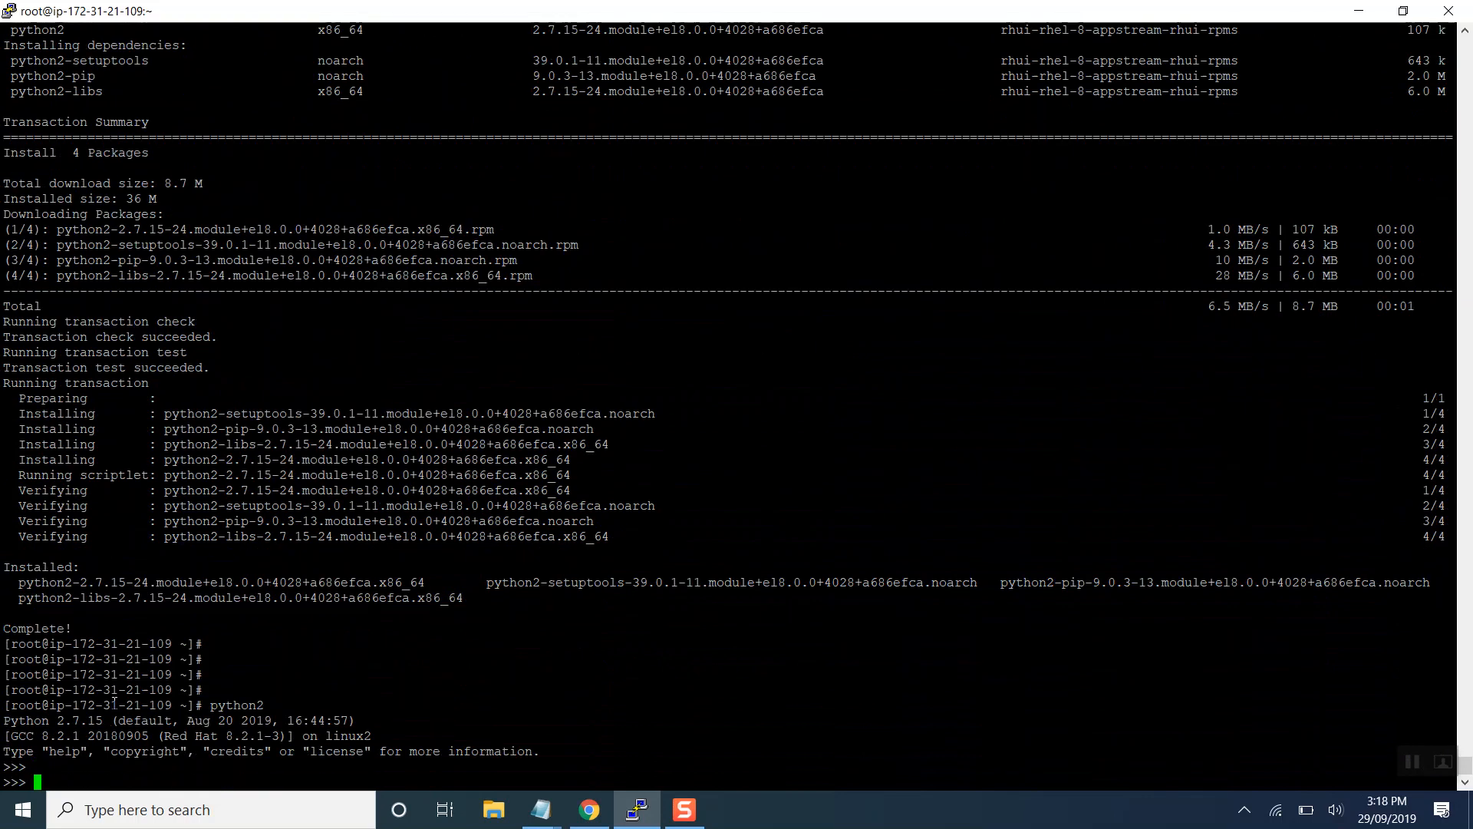
type("quit")
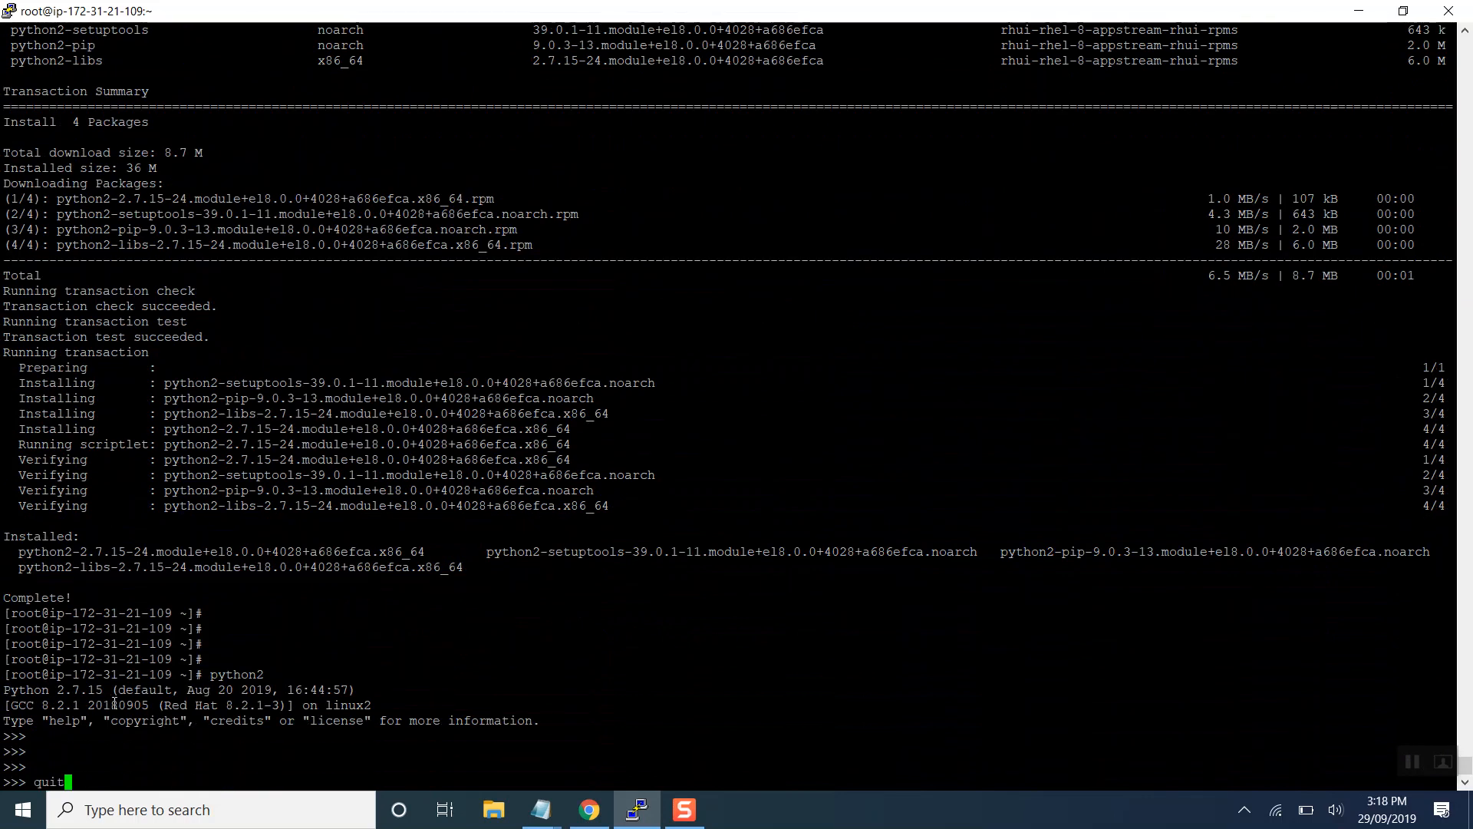